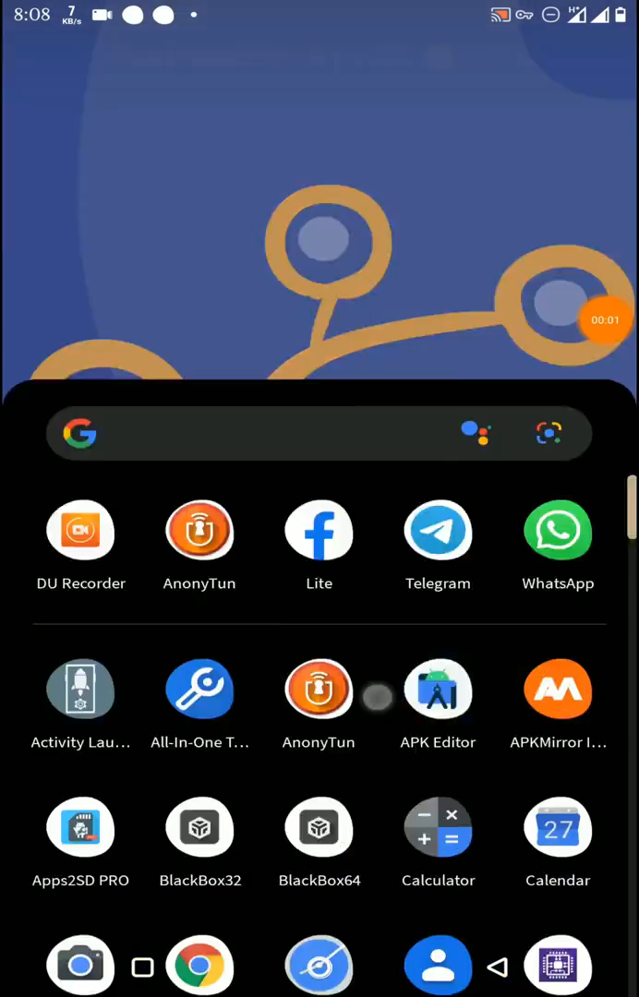
Enter the Android 4.4 virtual machine, open and close its app list, then leave it
scroll(down, 3)
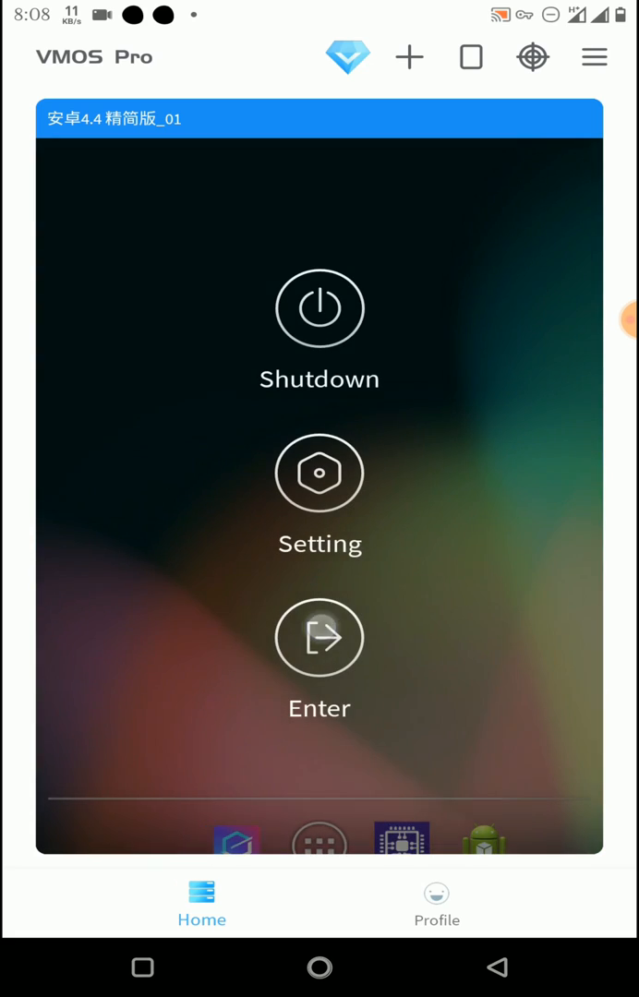
click(318, 637)
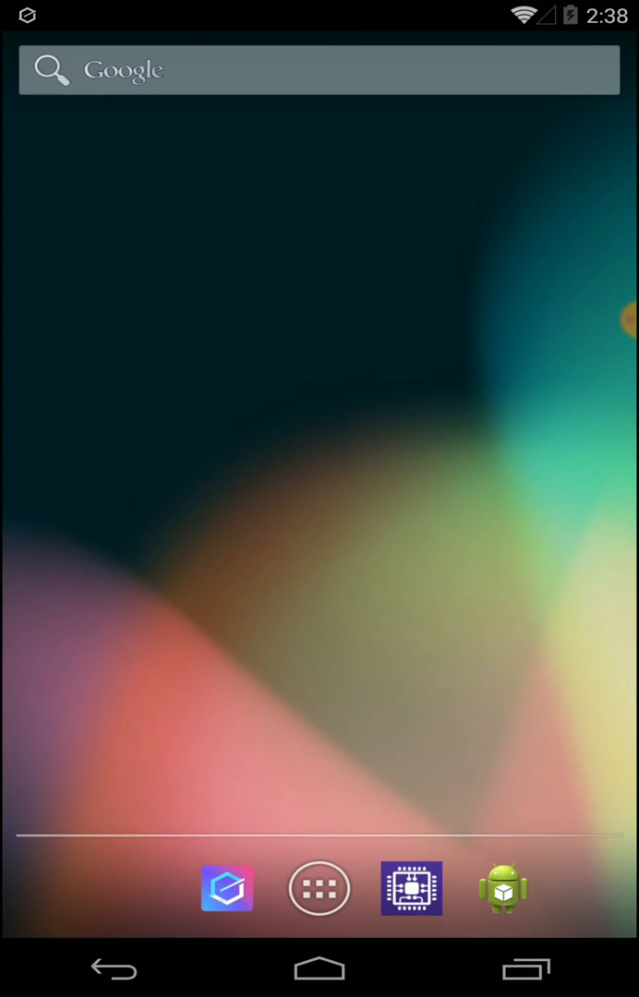
click(319, 887)
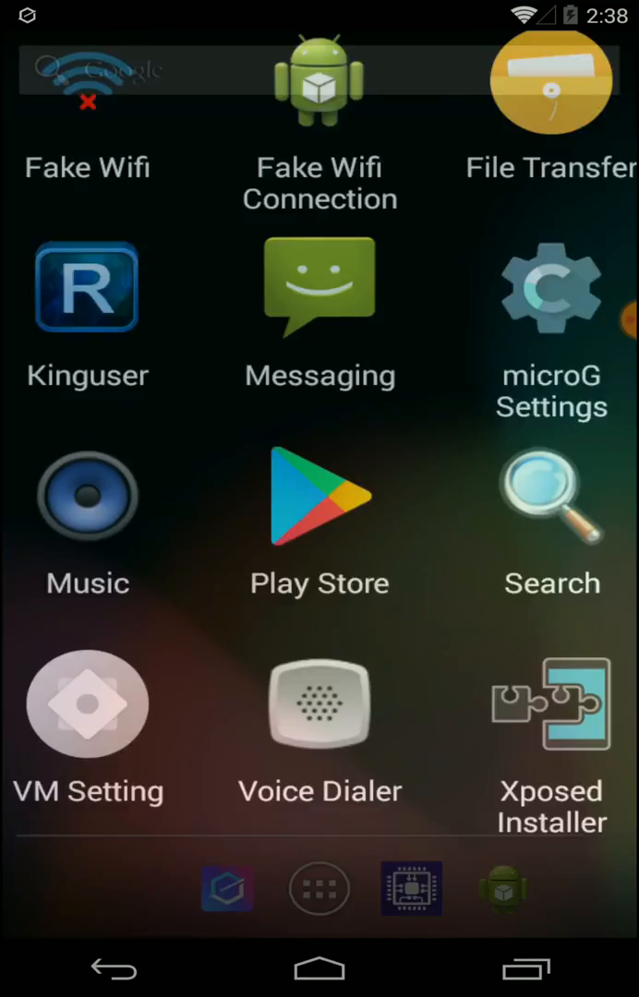
click(319, 888)
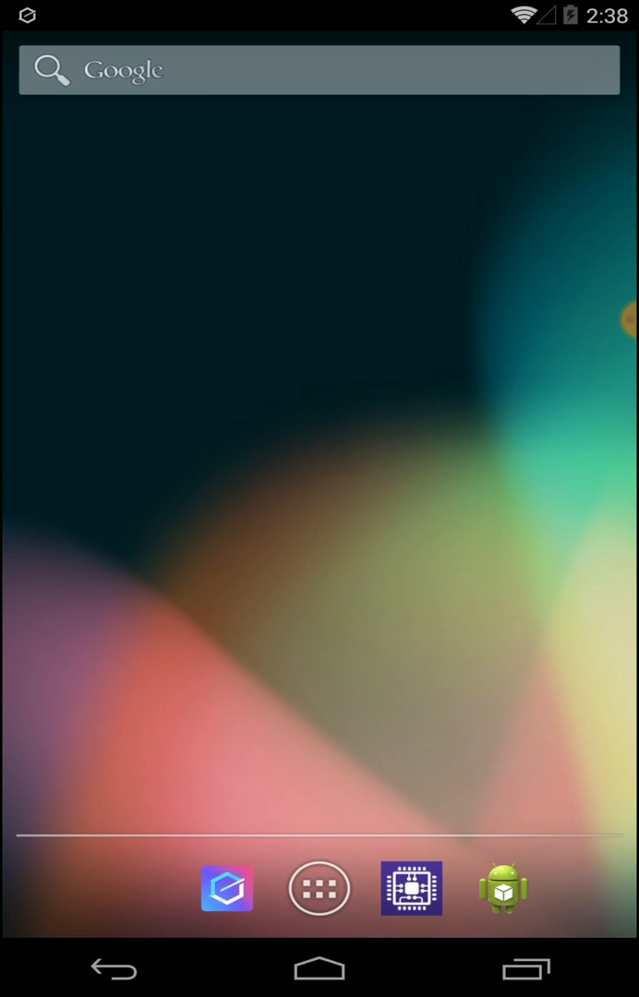
click(318, 887)
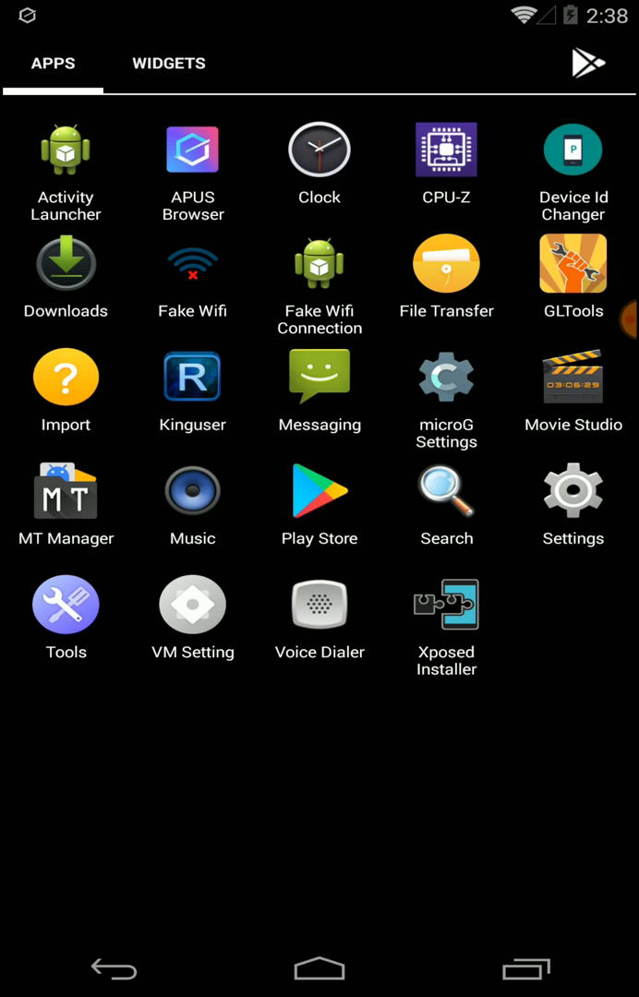
click(319, 968)
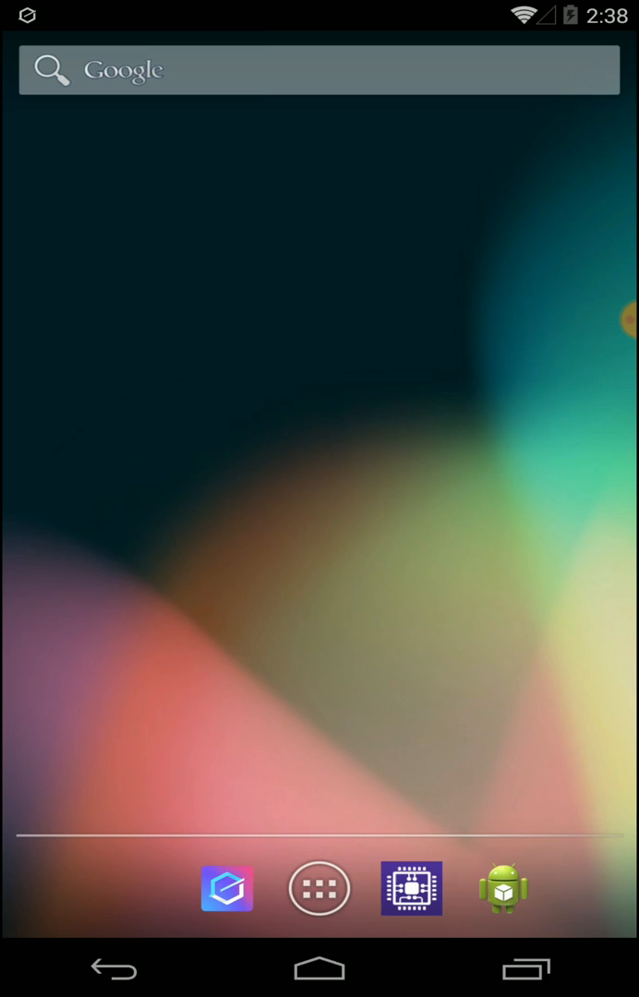
click(318, 887)
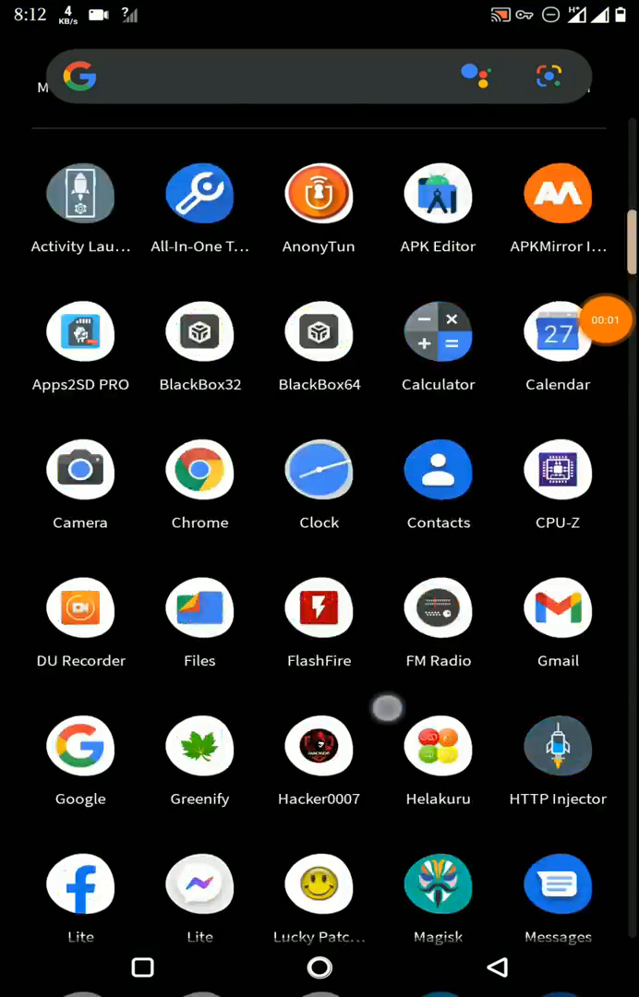
Scroll the phone's app drawer and launch the file manager
scroll(down, 3)
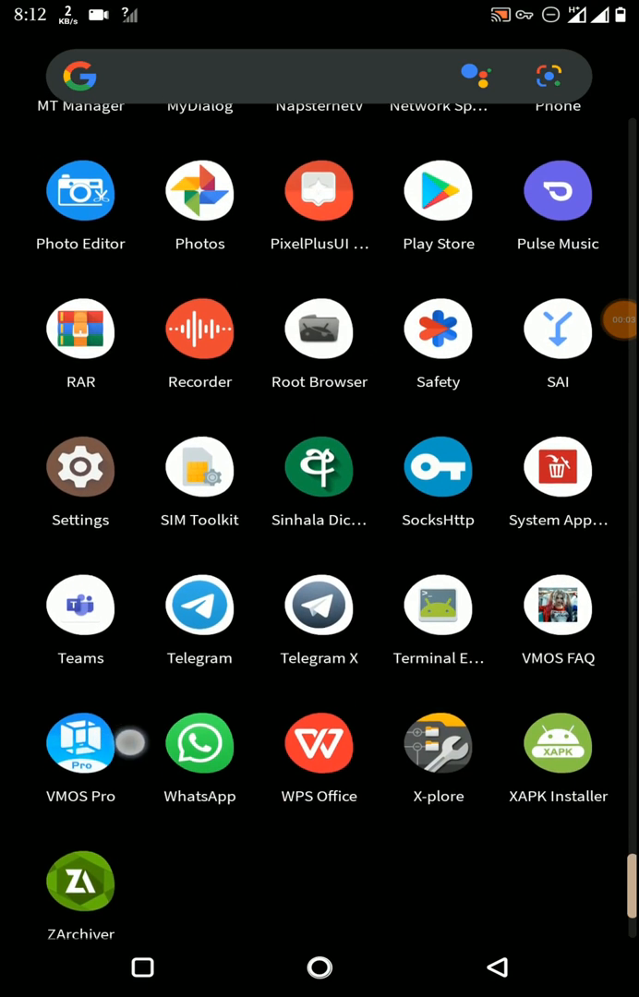
scroll(down, 3)
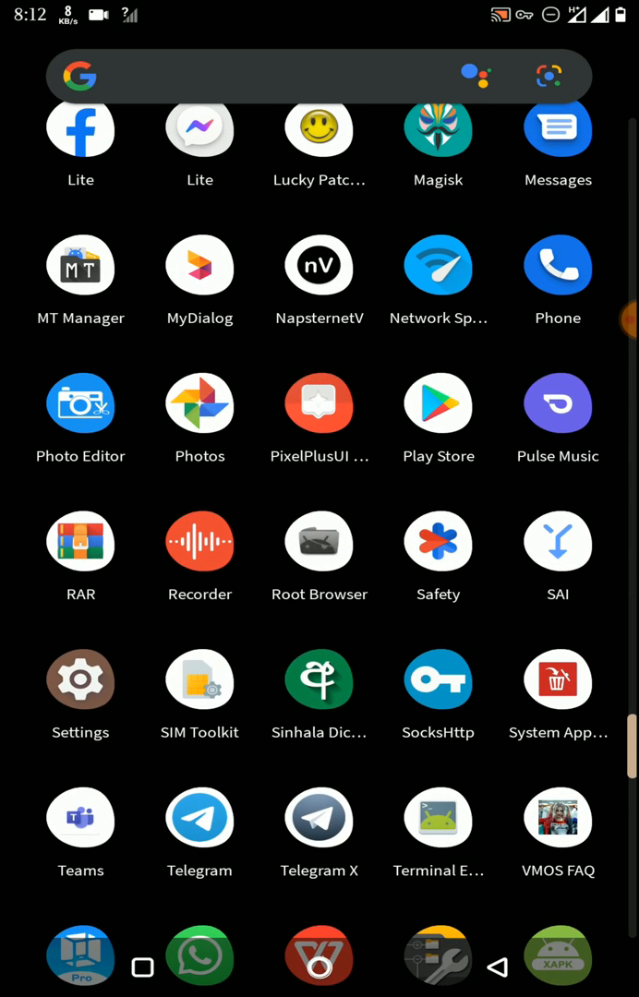
click(318, 542)
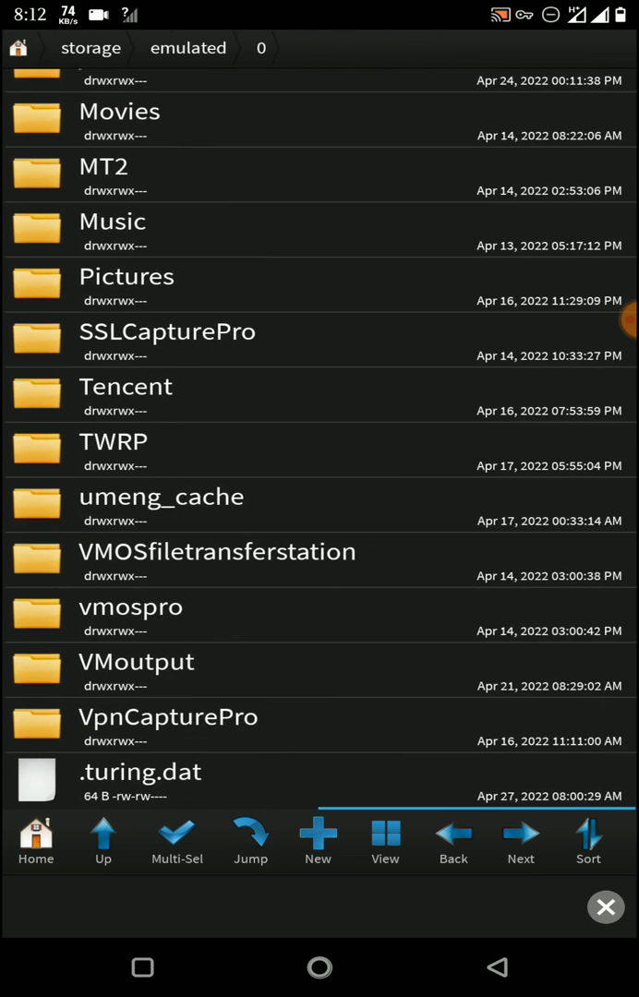
Browse the internal storage listing and open the vmospro folder
click(363, 613)
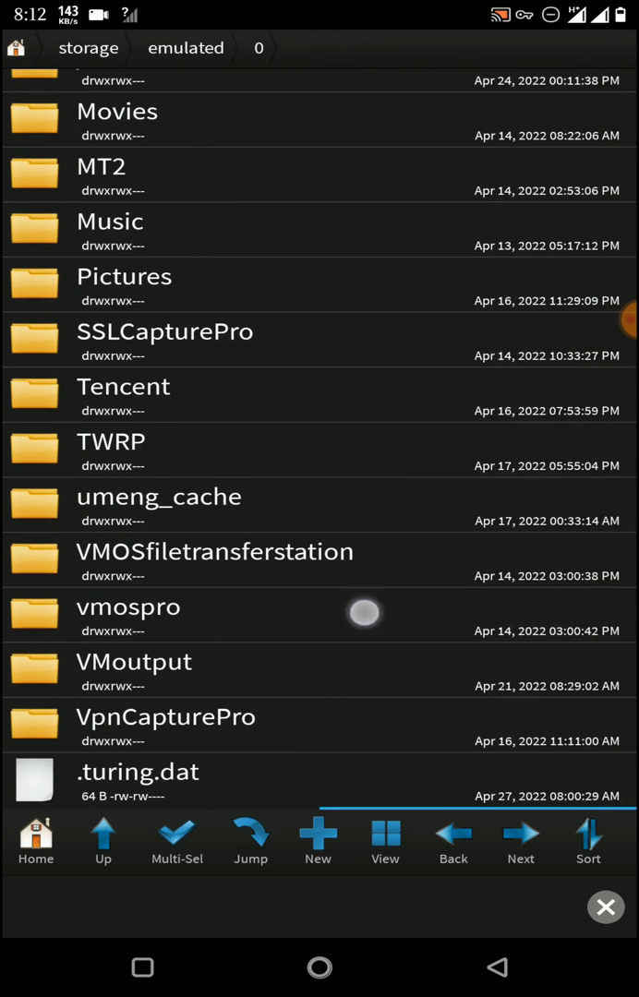
click(129, 606)
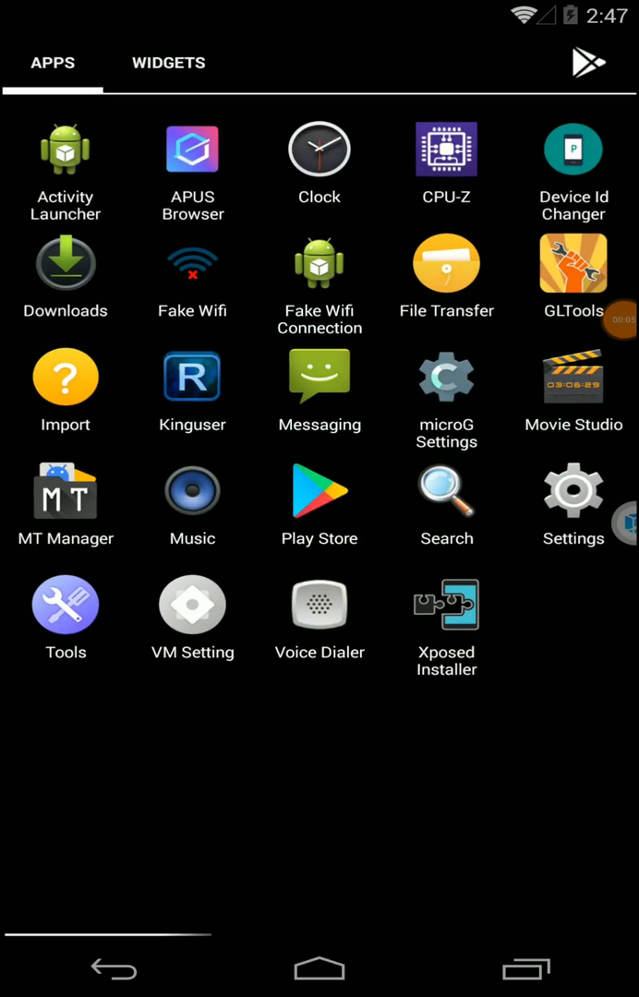
Open Kinguser's KingTool tab and Auto-start manager, then return to the virtual home screen
click(446, 606)
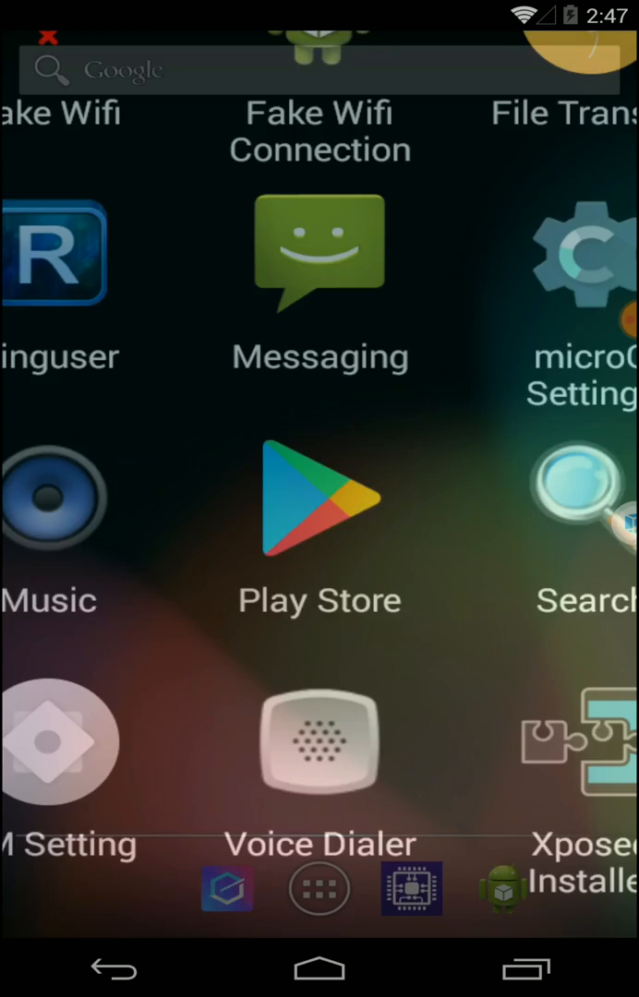
click(55, 268)
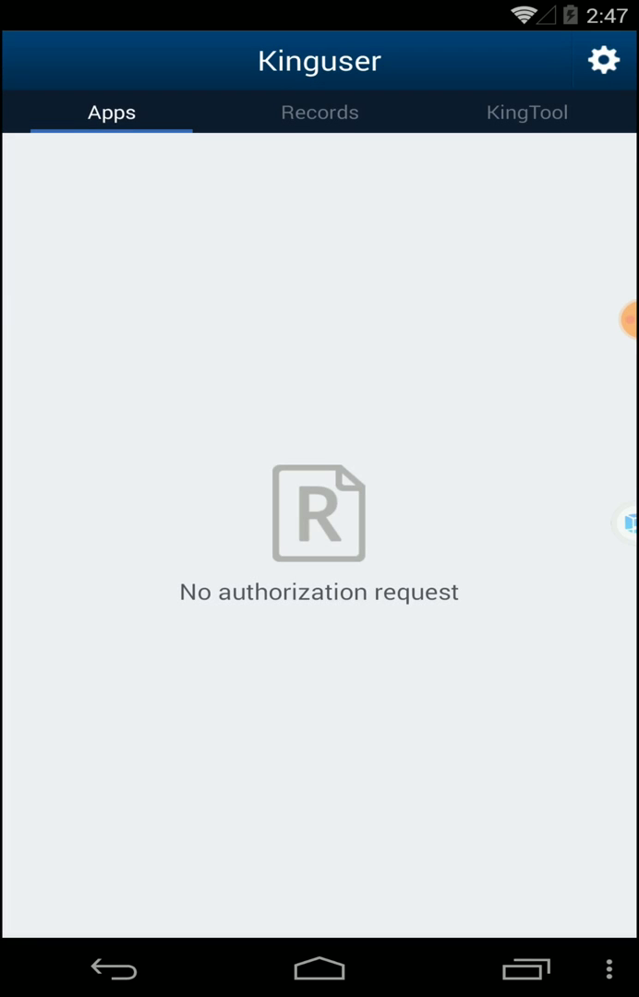
click(526, 112)
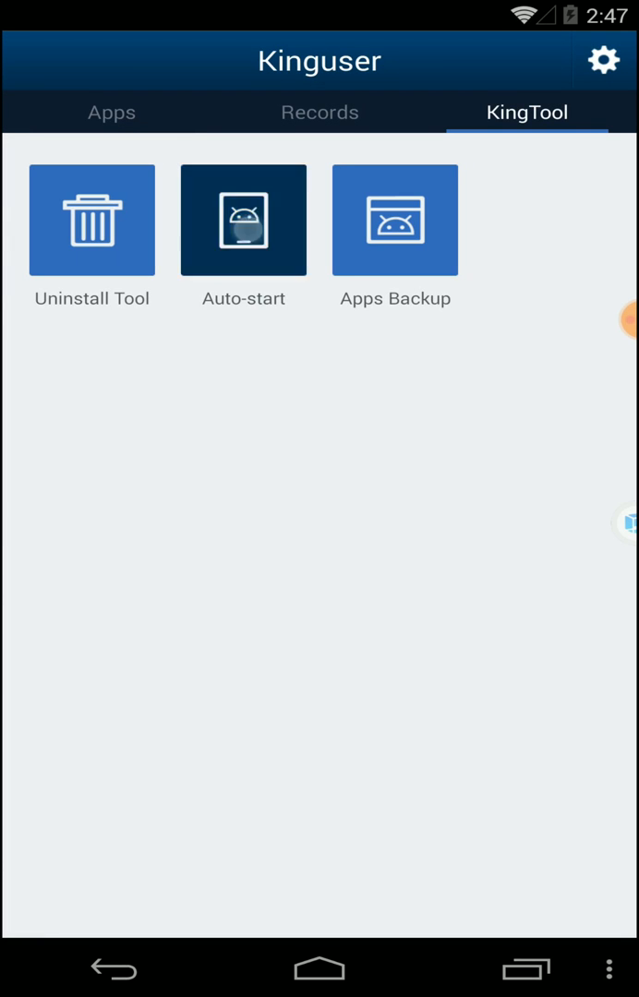
click(243, 219)
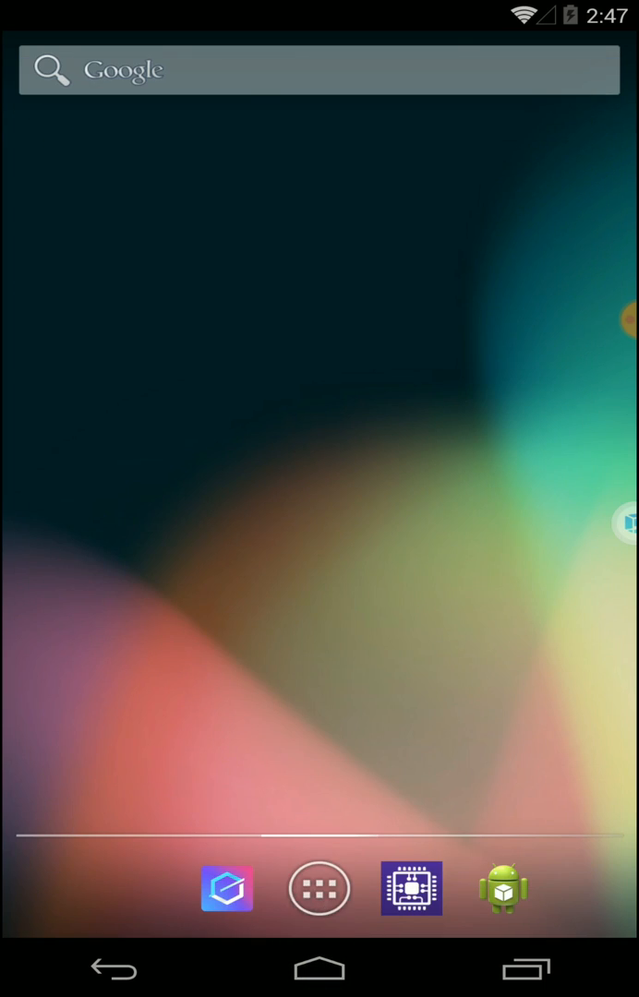
click(318, 887)
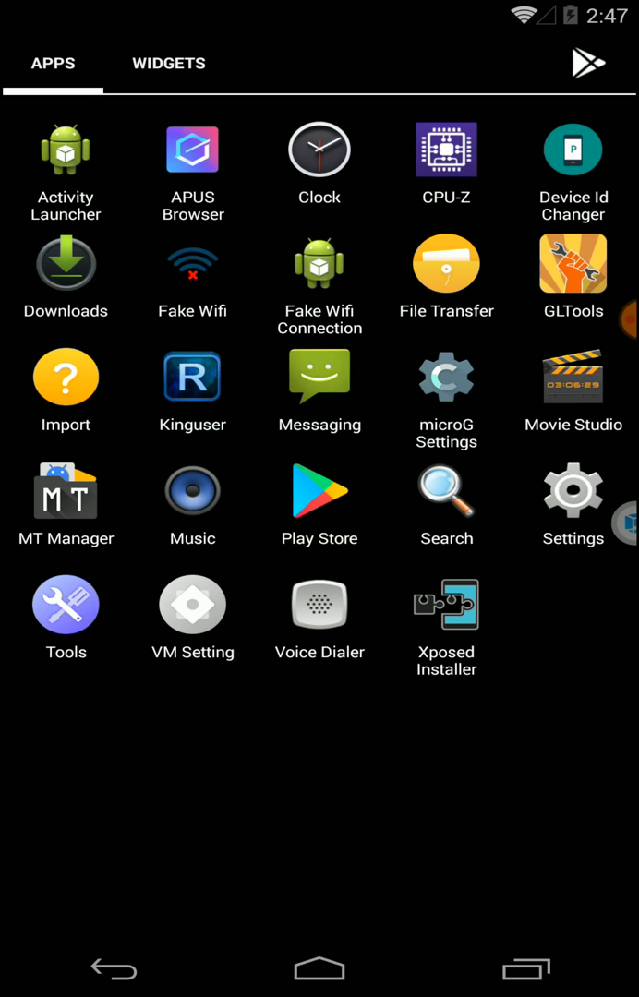
click(446, 377)
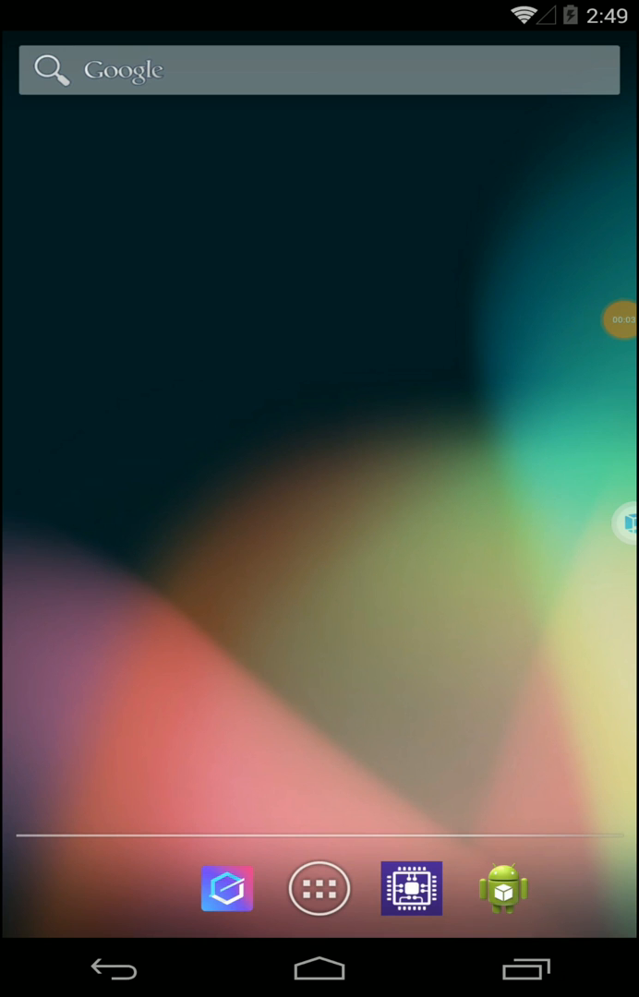
Launch the Play Store from the virtual app list and search for 'car'
click(318, 887)
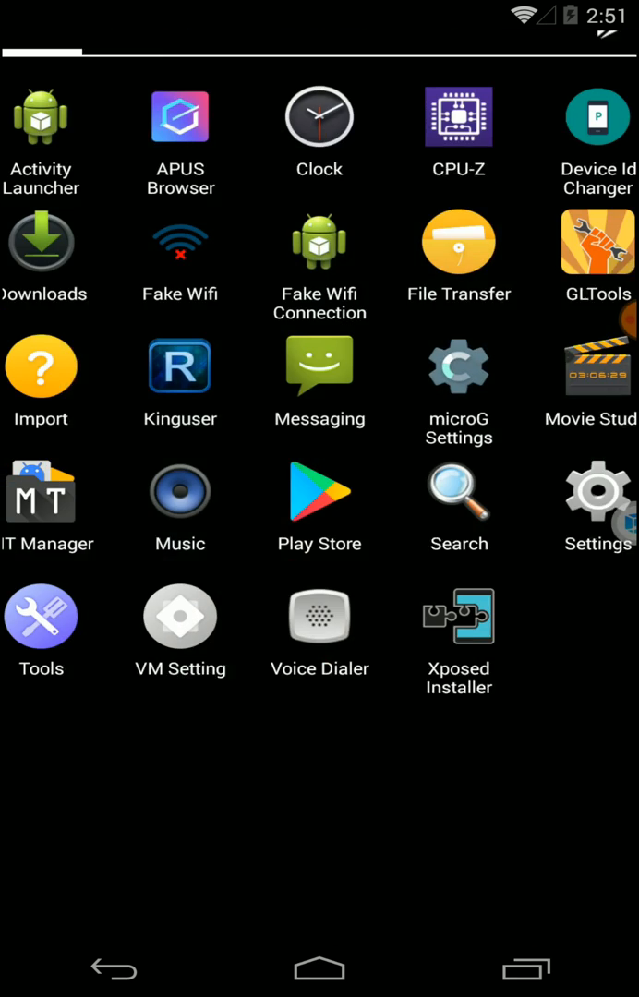
click(318, 488)
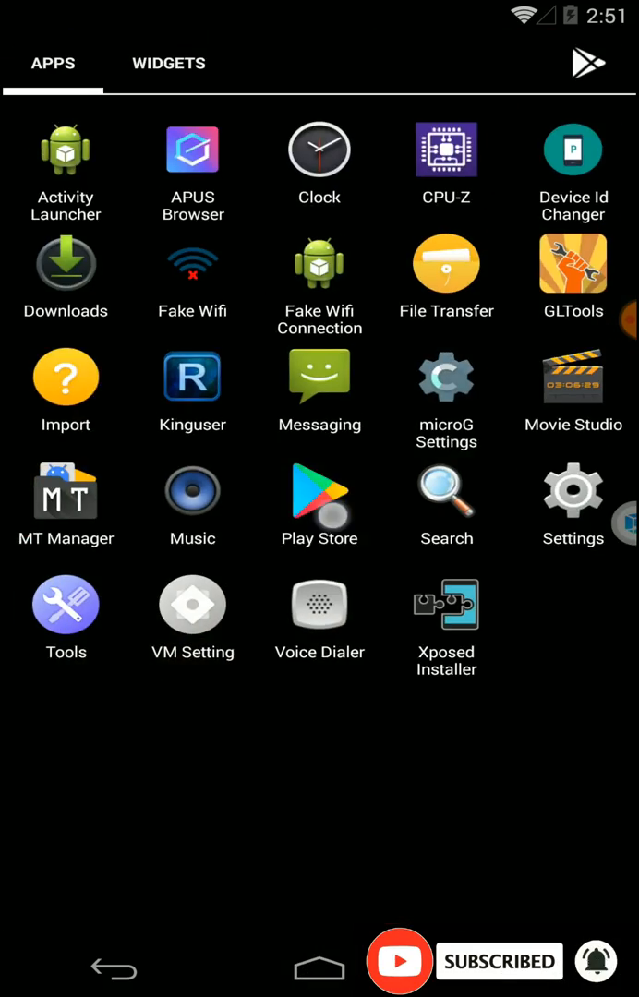
click(318, 505)
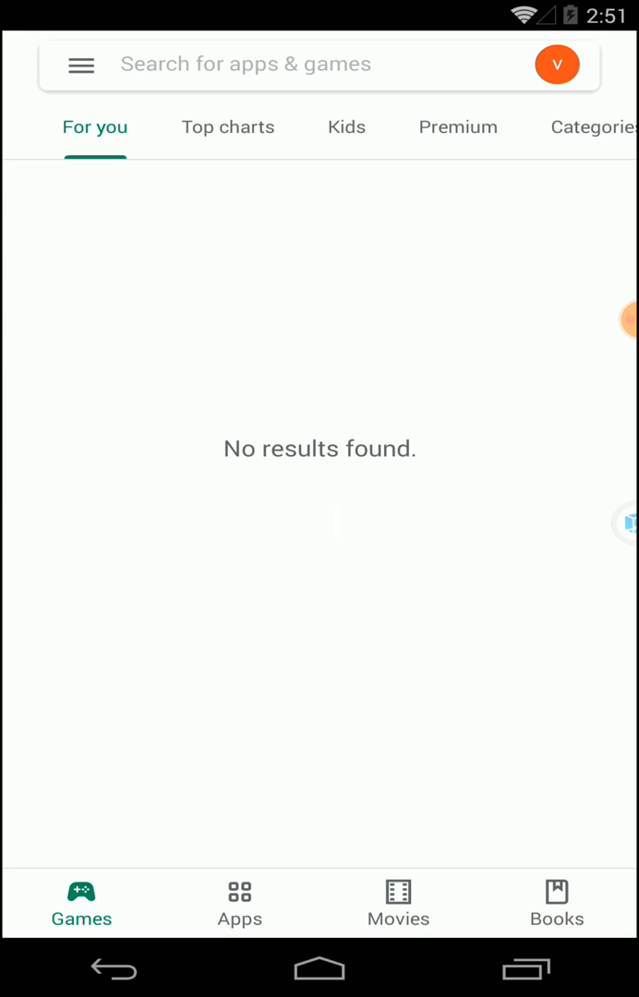
click(239, 903)
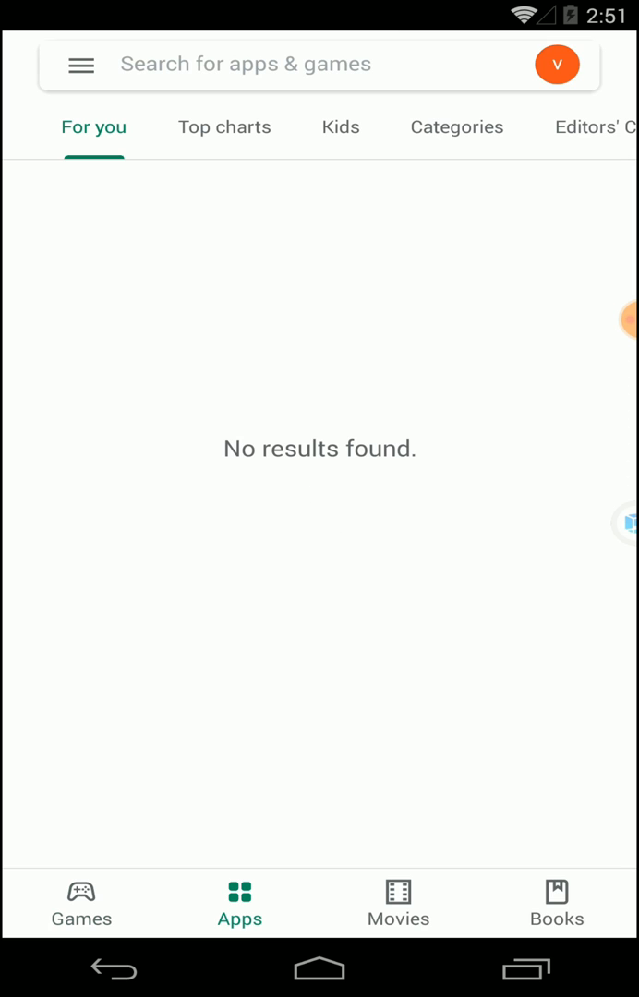
text(ca)
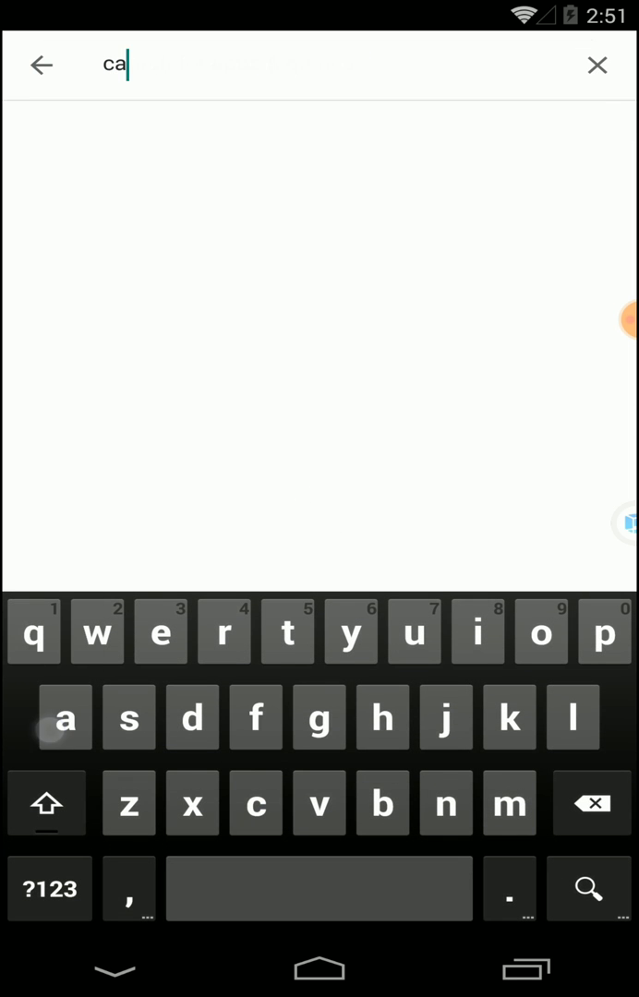
text(r)
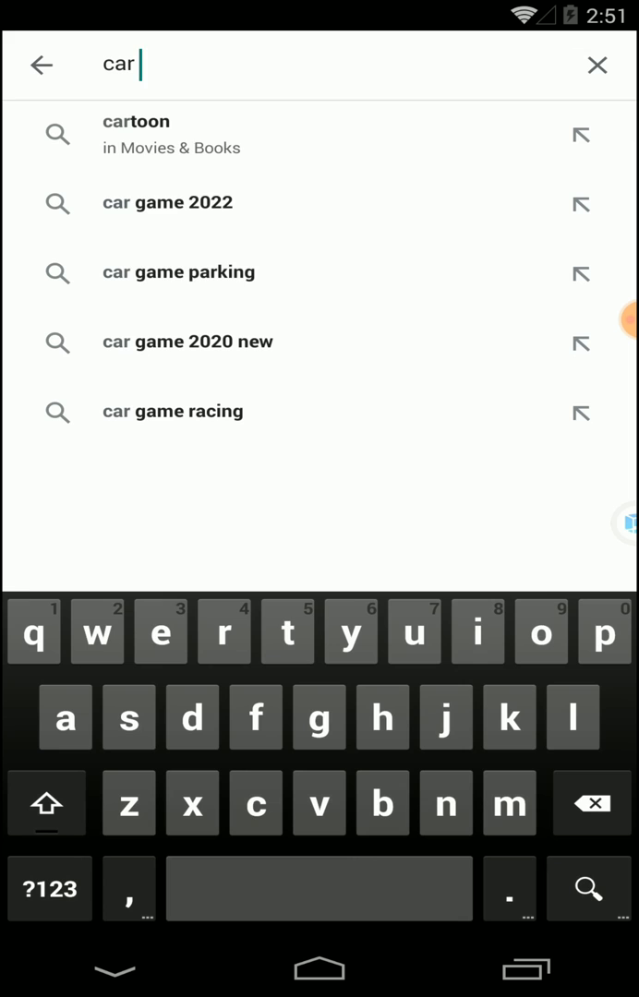
click(167, 202)
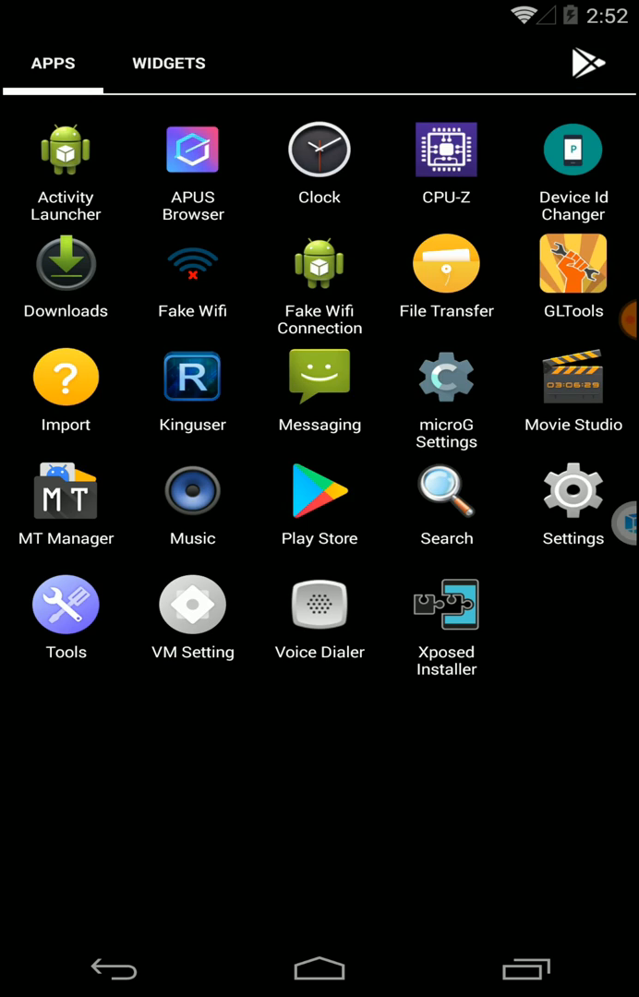
Check CPU-Z's real Snapdragon 625 and Adreno 506 details, go Home, and reopen CPU-Z
click(446, 150)
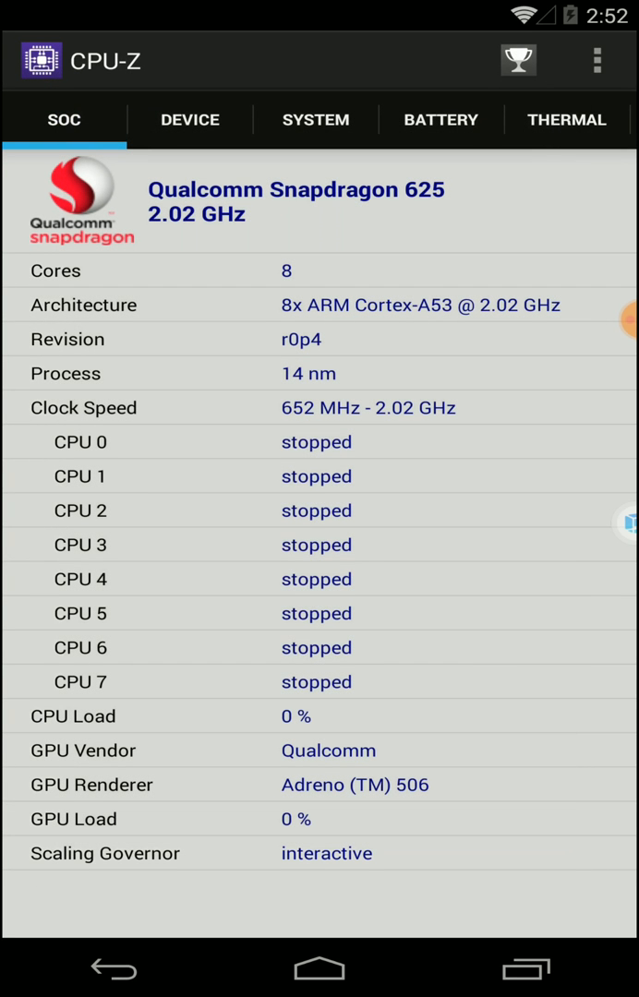
click(315, 119)
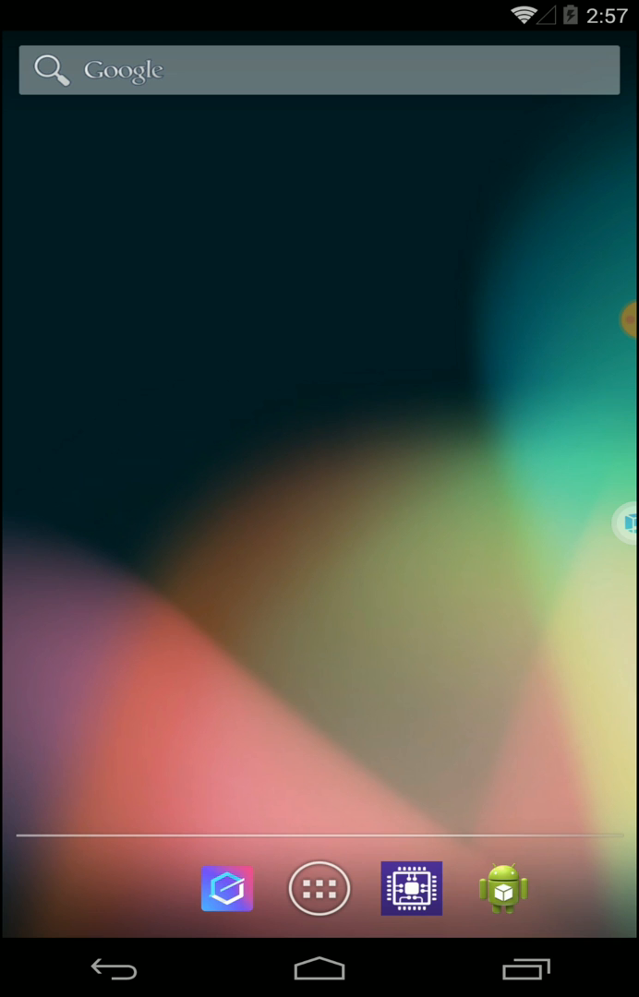
click(410, 887)
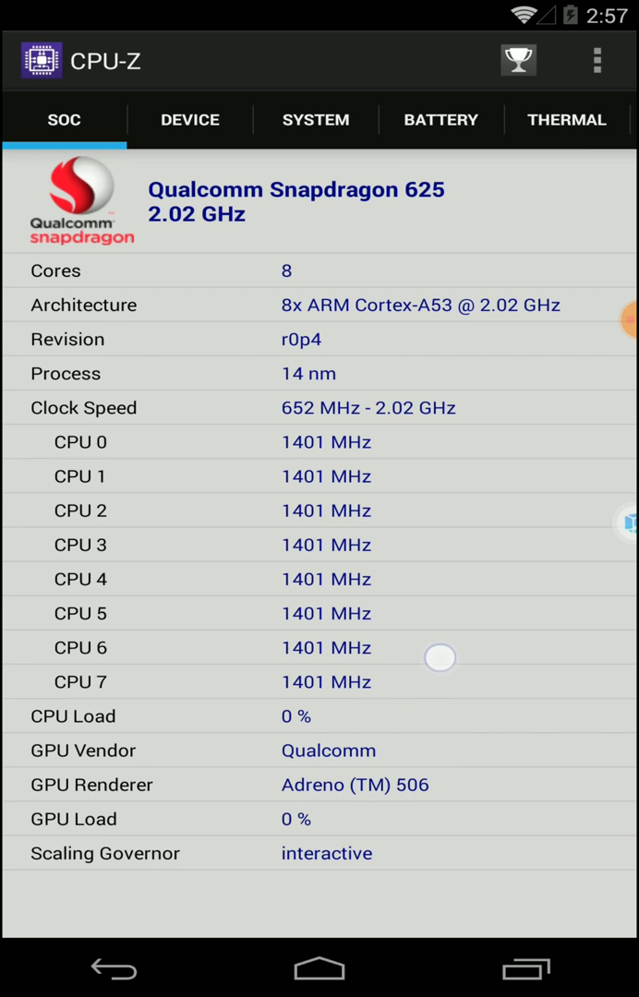
click(189, 119)
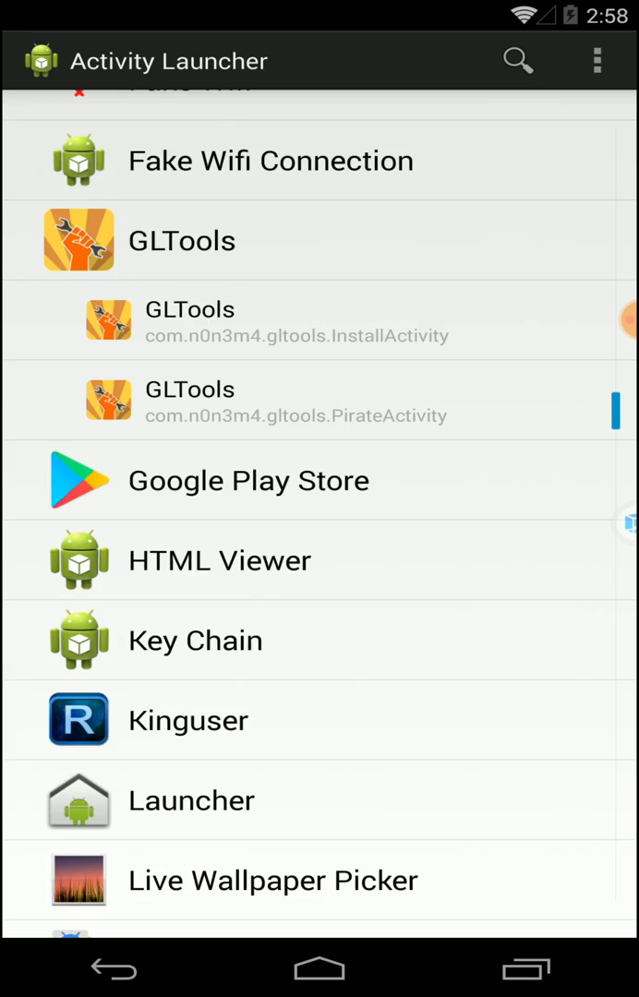
Expand GLTools' activities, open its per-app list, and select CPU-Z
scroll(up, 3)
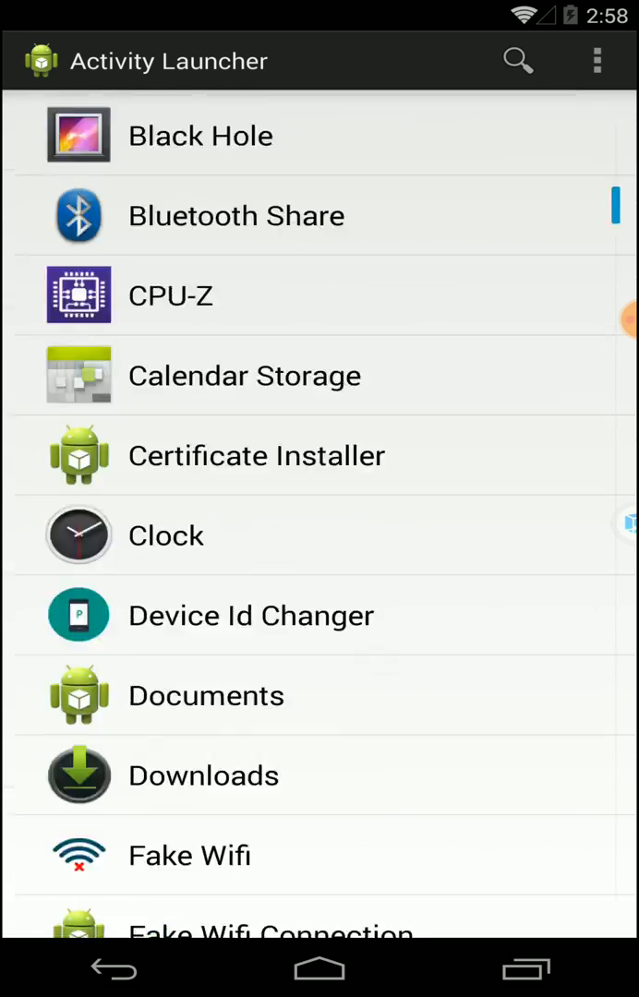
scroll(down, 3)
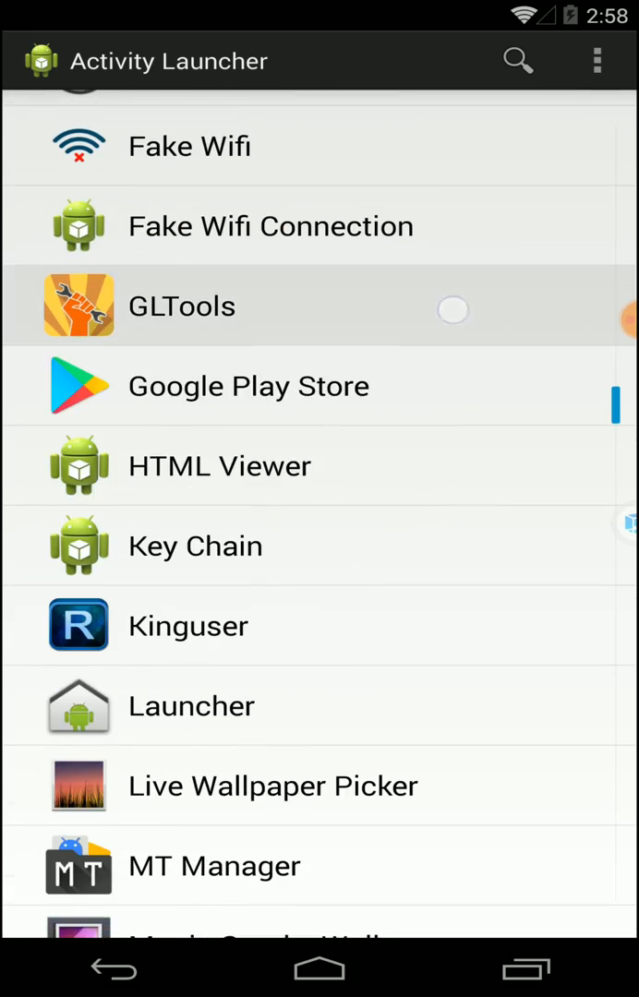
click(182, 304)
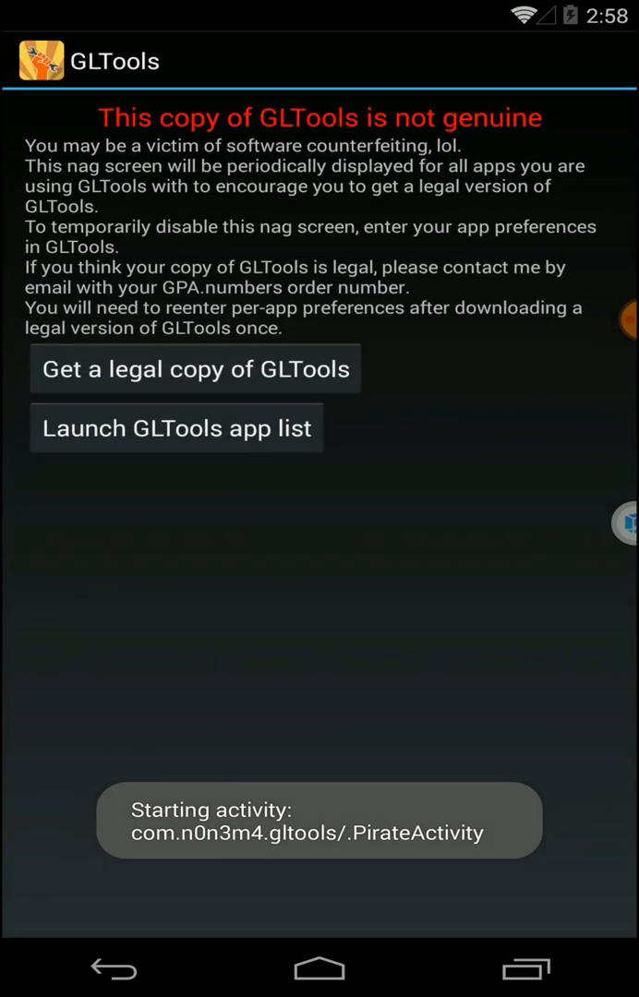
click(175, 426)
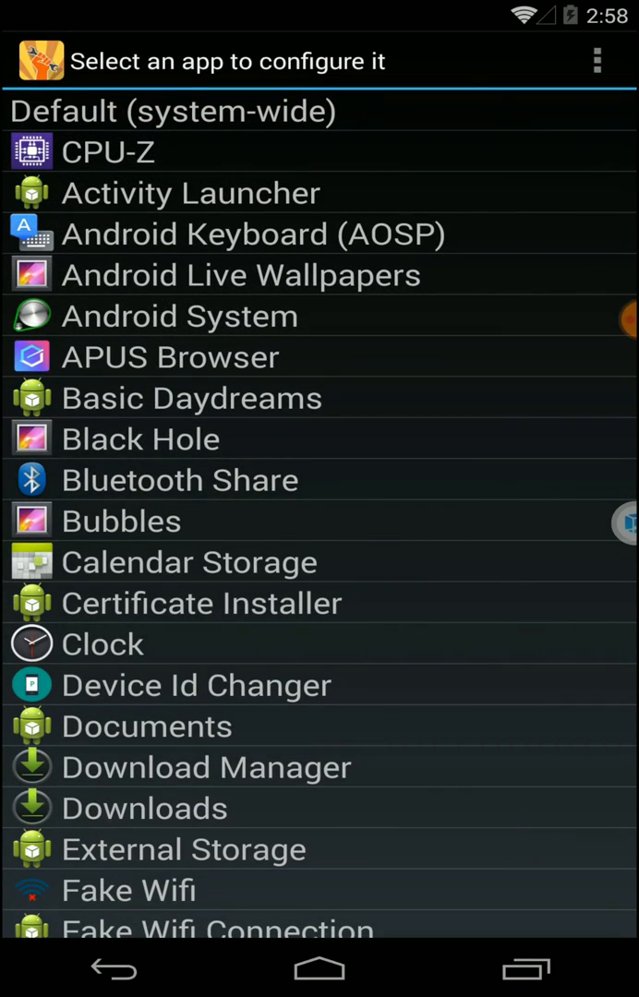
click(108, 152)
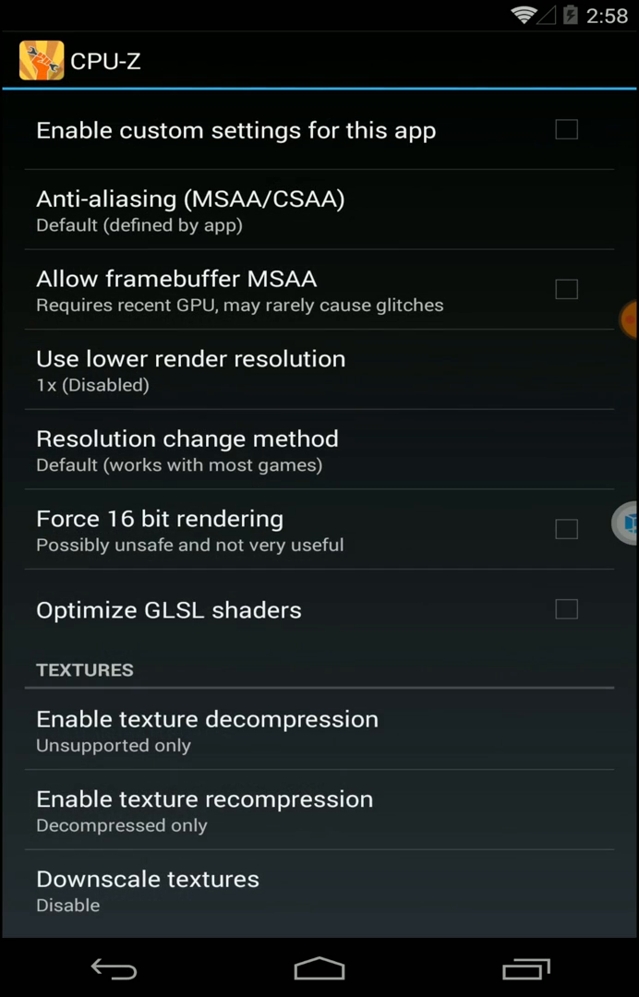
Apply the SGX 540 template and RAM: 2Gb to CPU-Z's GLTools profile
scroll(down, 3)
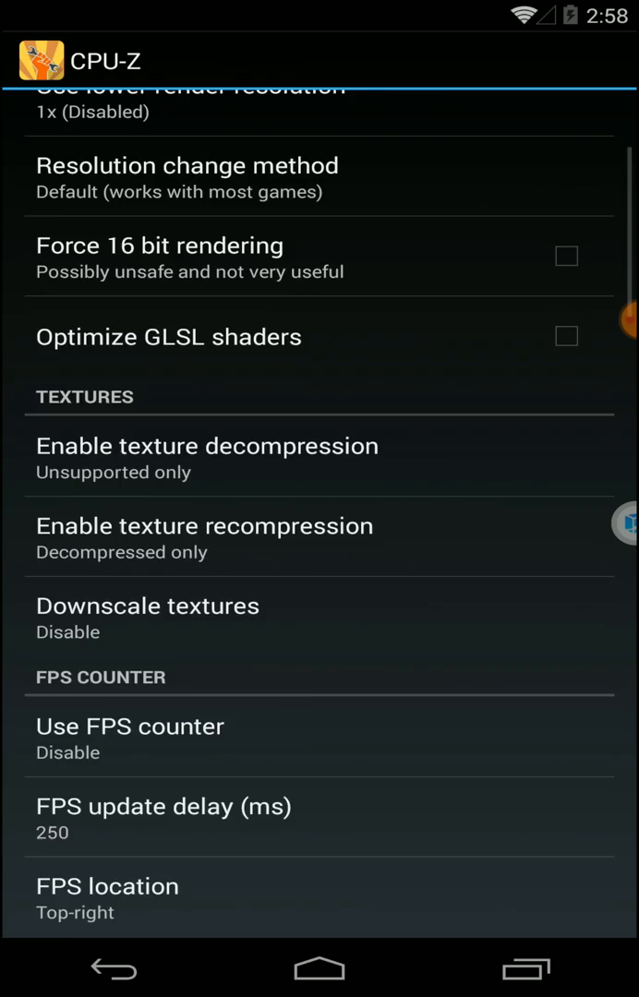
scroll(down, 3)
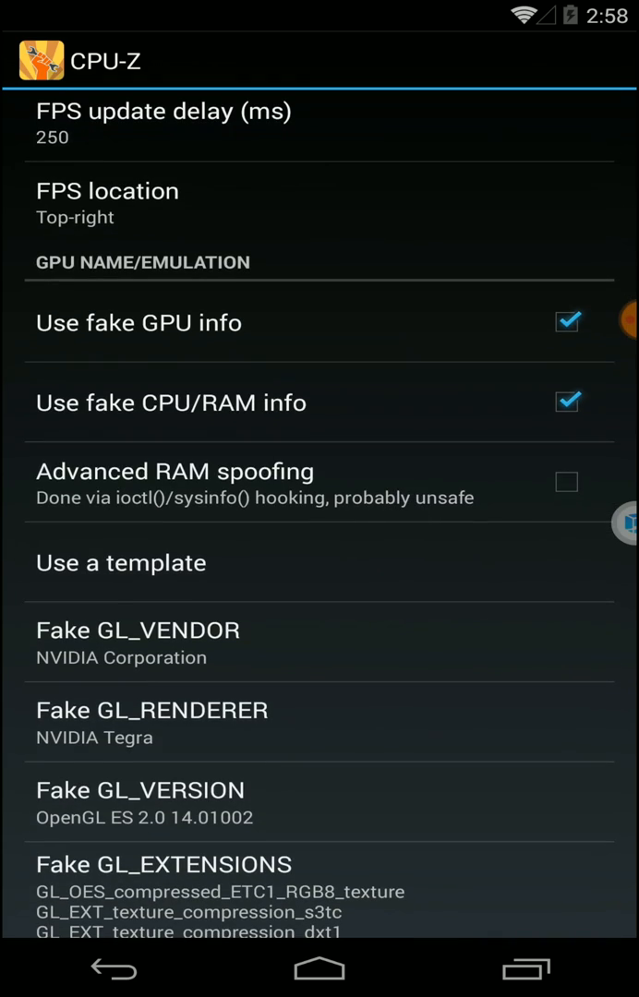
click(120, 562)
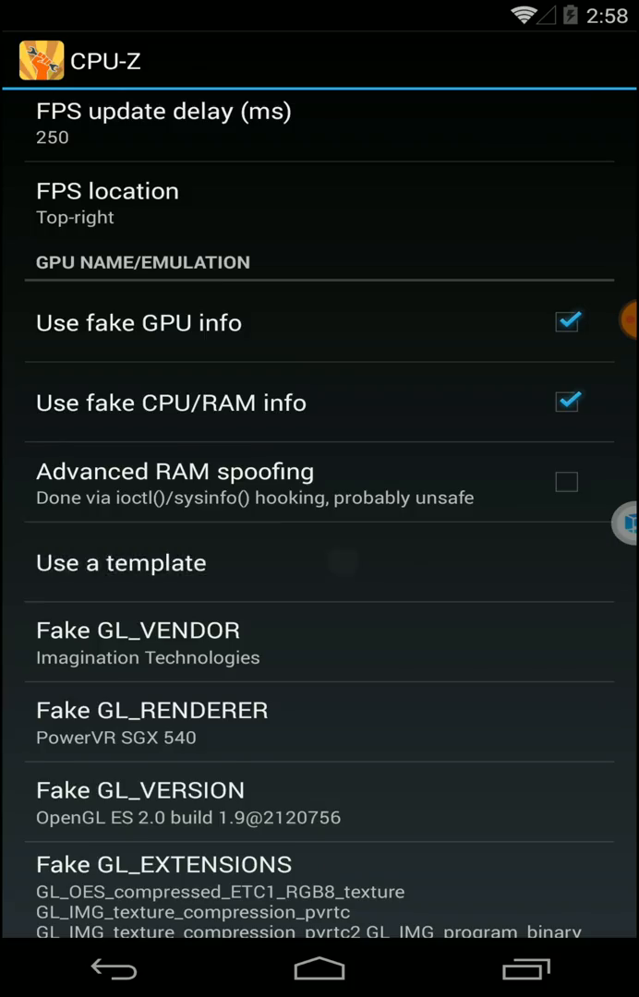
click(121, 562)
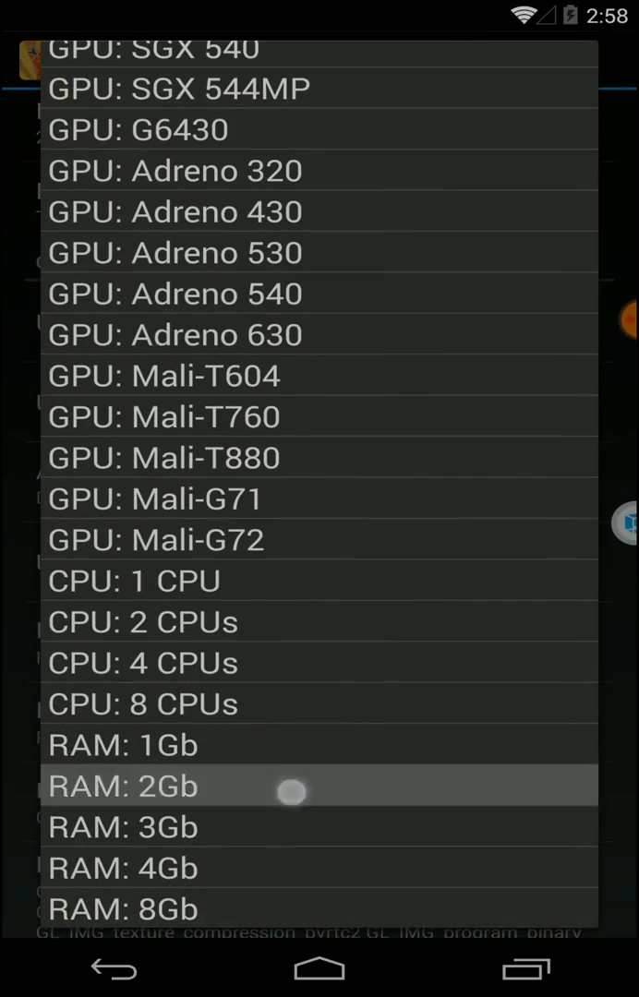
click(123, 785)
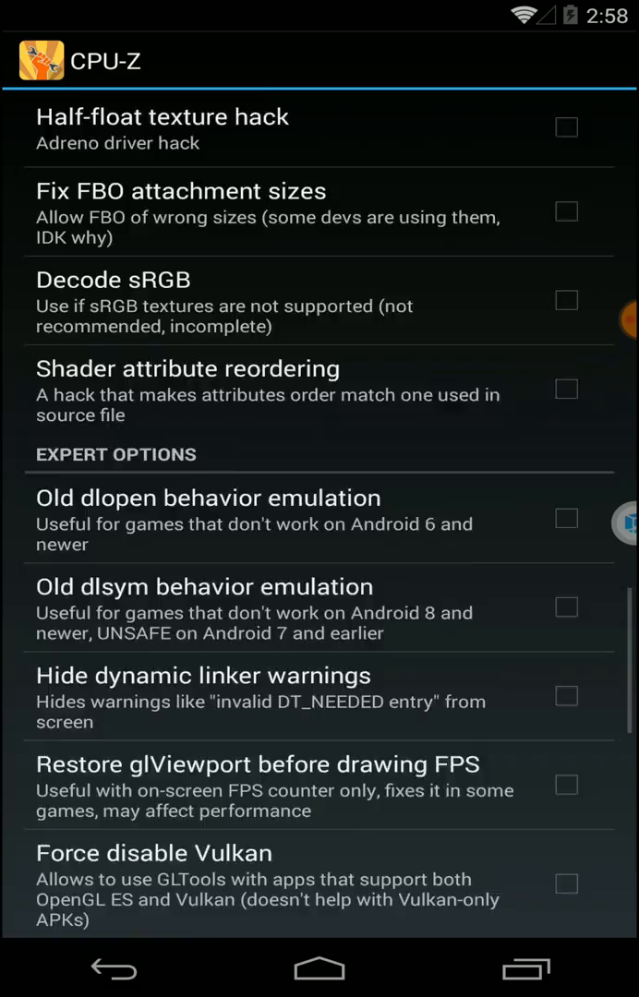
scroll(down, 3)
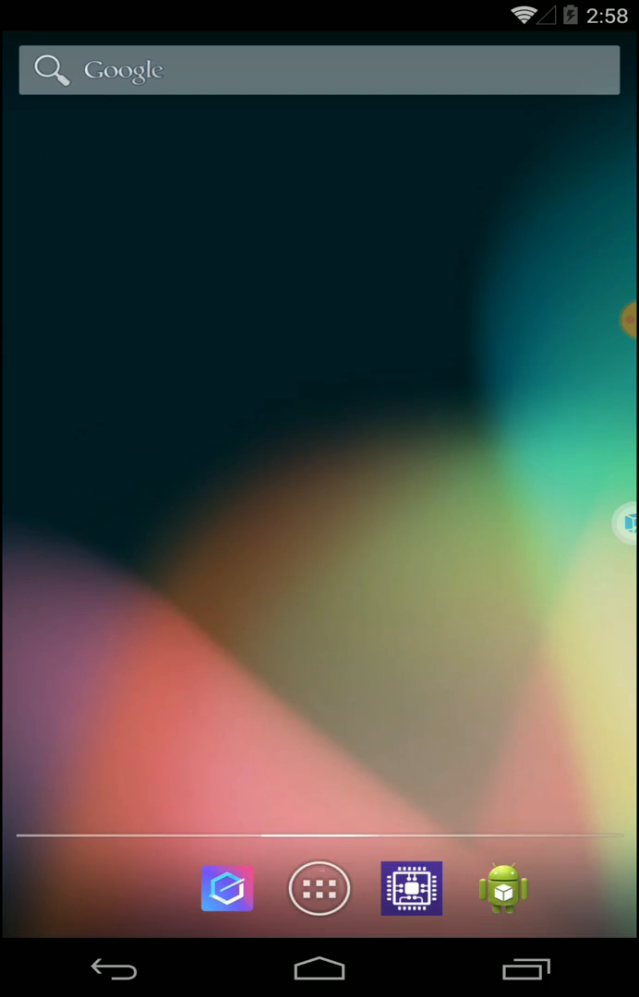
Verify CPU-Z shows dual Cortex-A9 and PowerVR SGX 540 under SOC, 2047 MB RAM under DEVICE
click(410, 888)
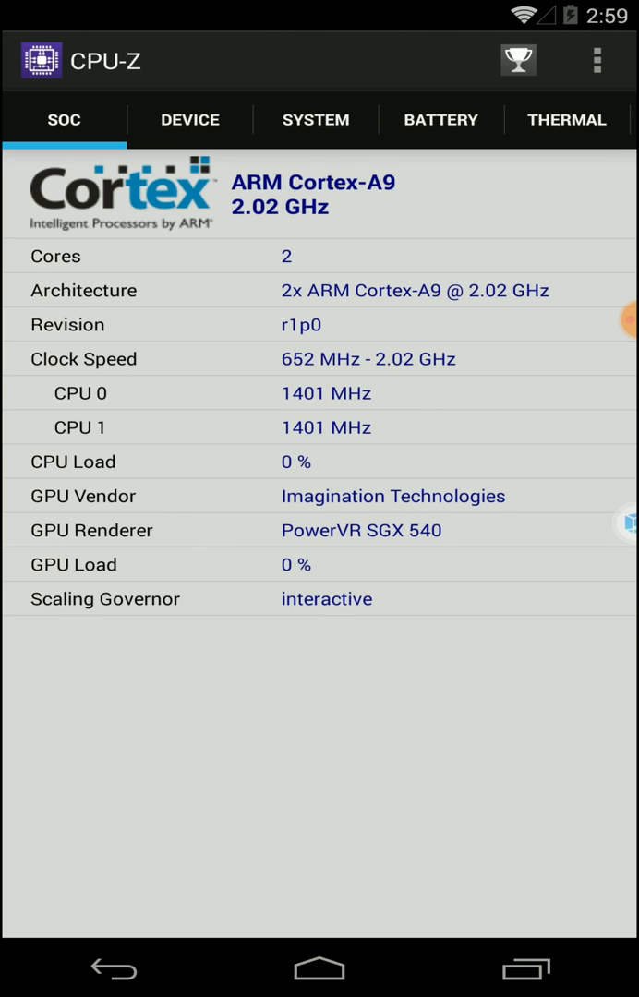
click(189, 119)
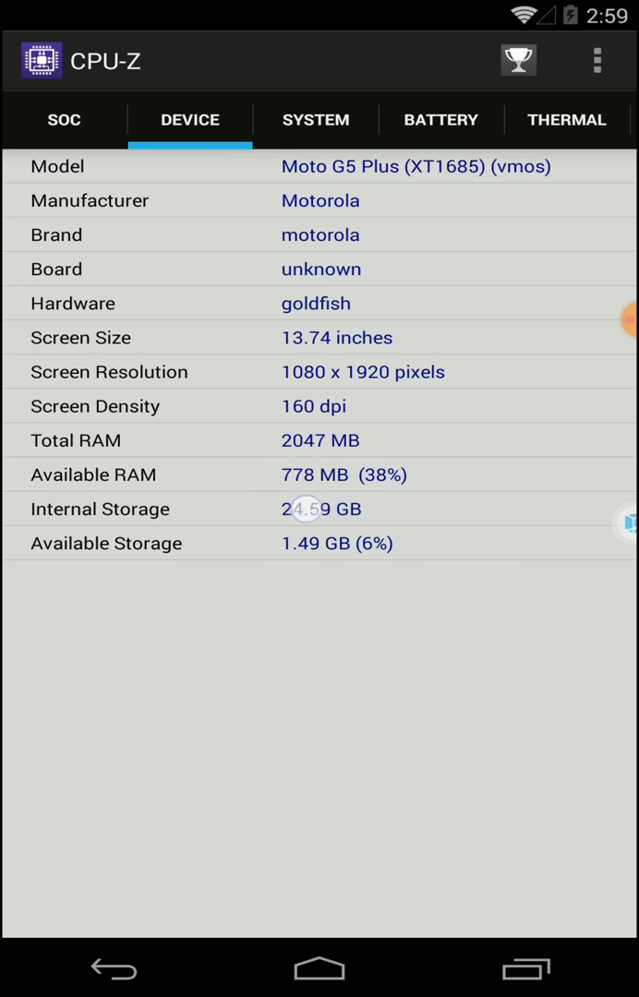
click(64, 119)
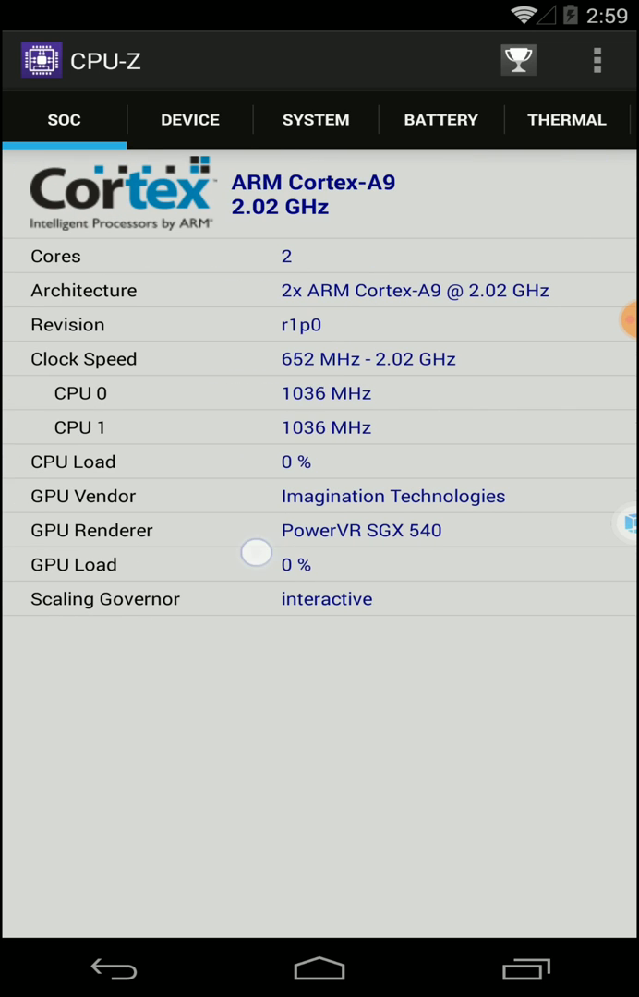